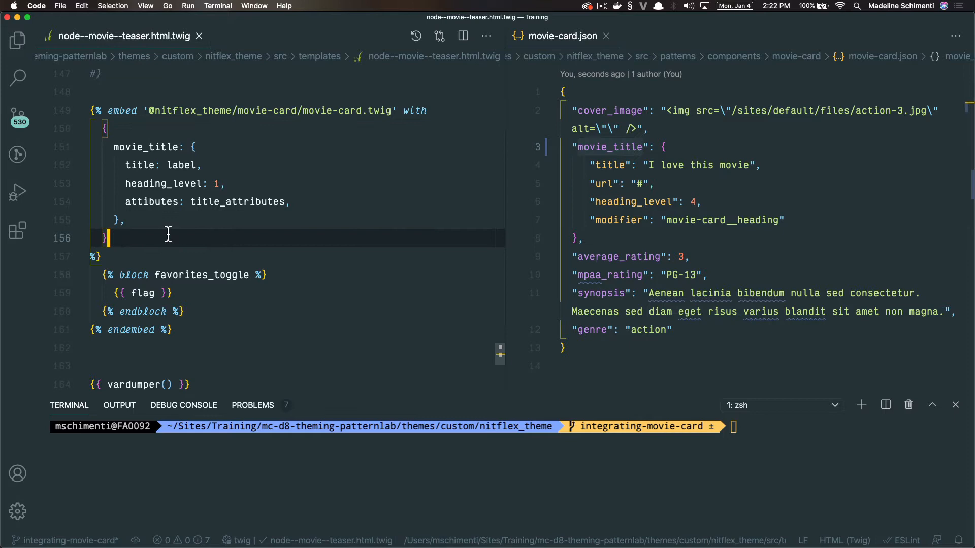
Change movie_title heading_level to 3, delete the vardumper line, and add a comma after attributes
left_click(196, 147)
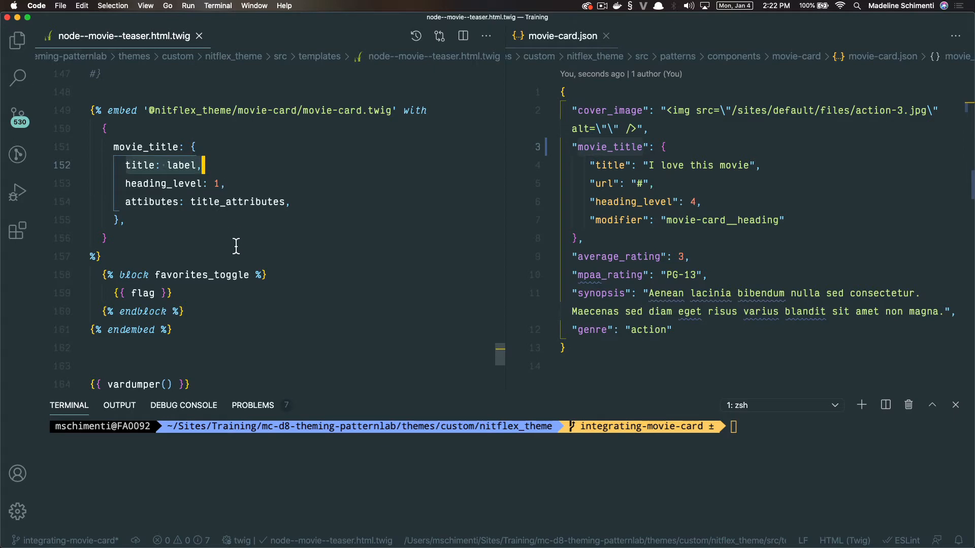
left_click(166, 166)
type("3")
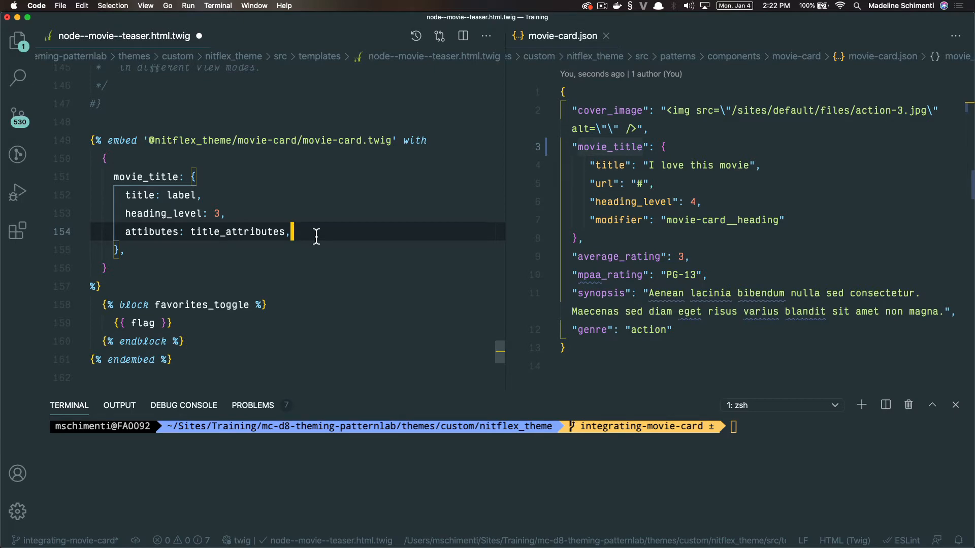
left_click(205, 194)
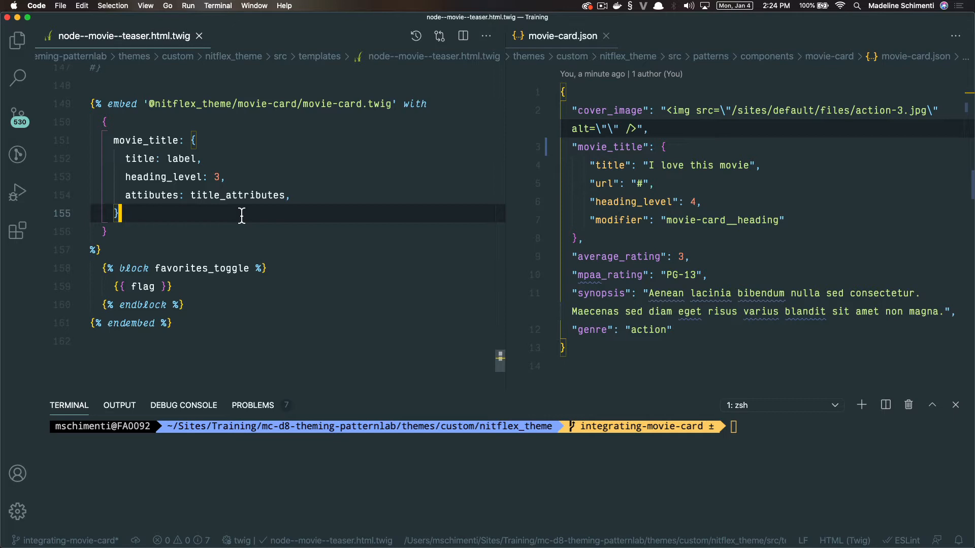
type(",")
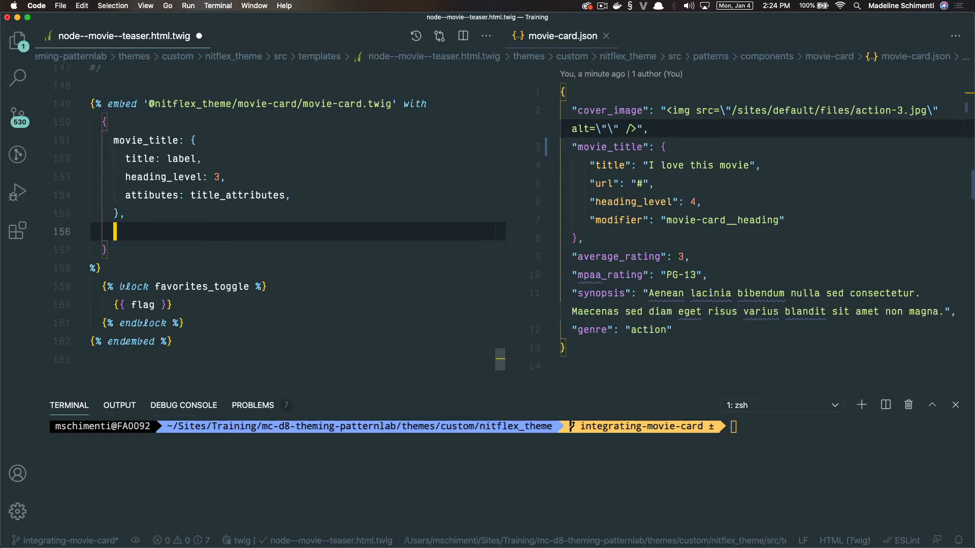
Draft a cover_image: ??? placeholder mapping, then delete that line
type("cover")
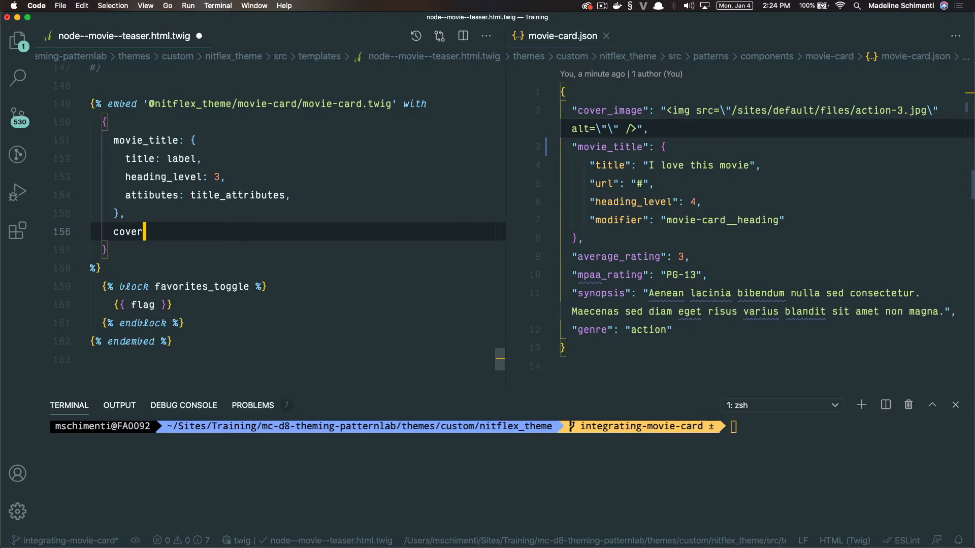
type("_image:")
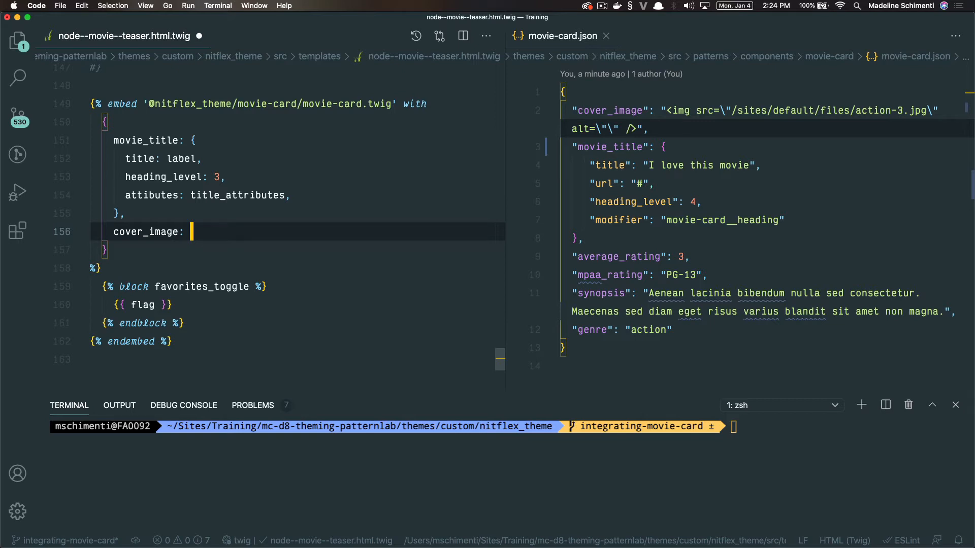
type("???")
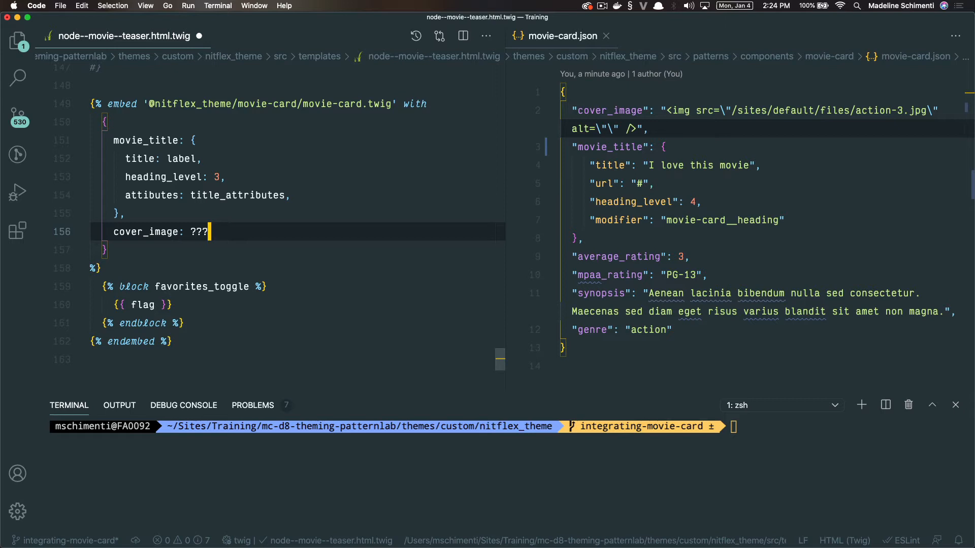
key("cmd+shift+k")
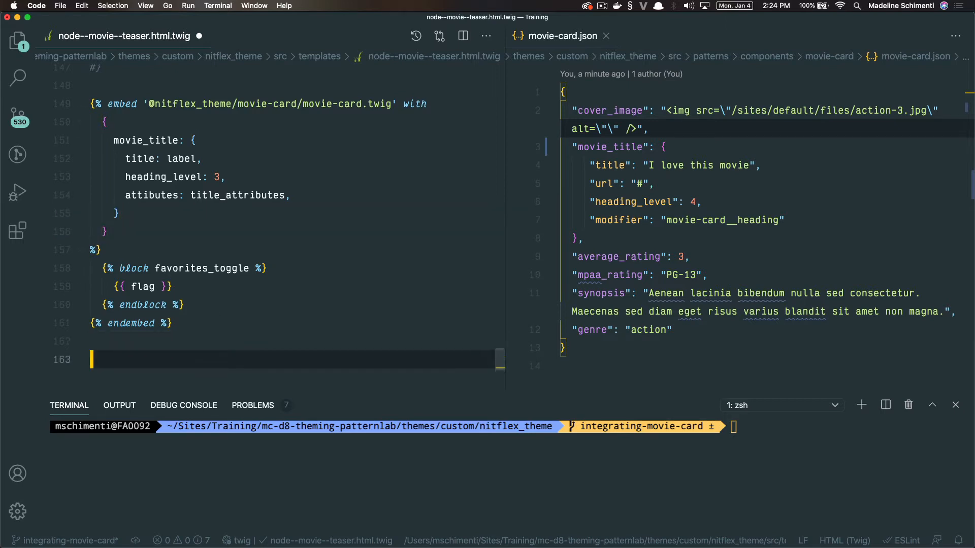
Add {{ vardumper(content) }} below the endembed via the #vd snippet
type("#vd")
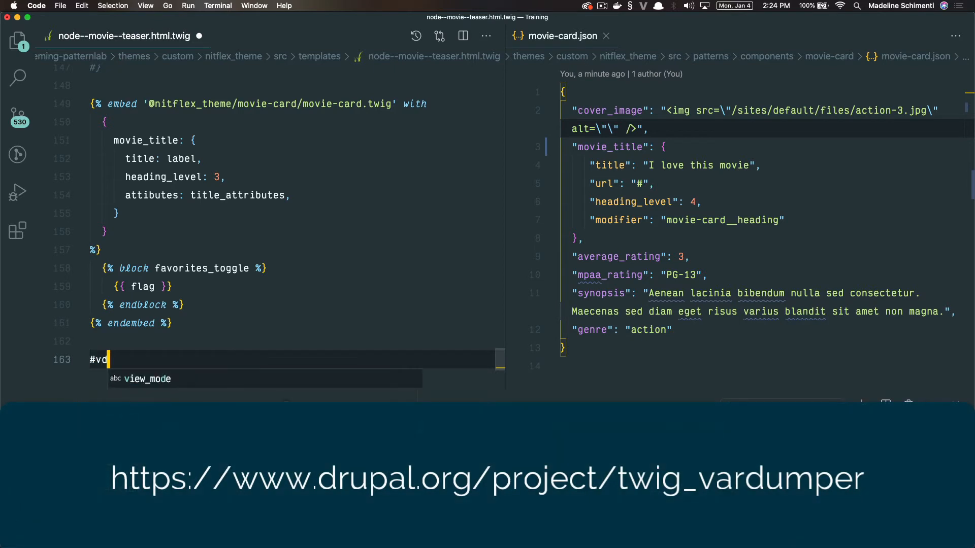
type("{{ vardumper(content) }}")
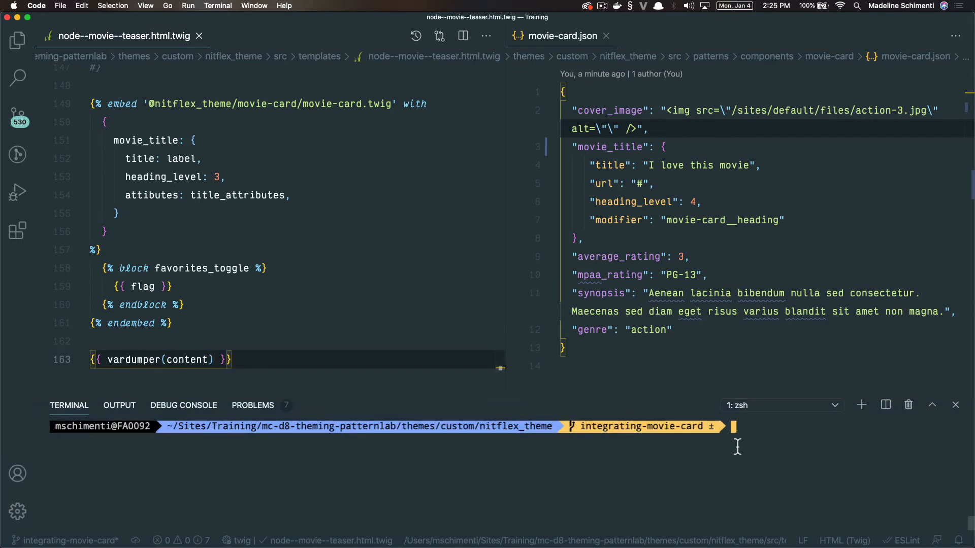
Run git status and npm run watch in the integrated terminal
type("git status")
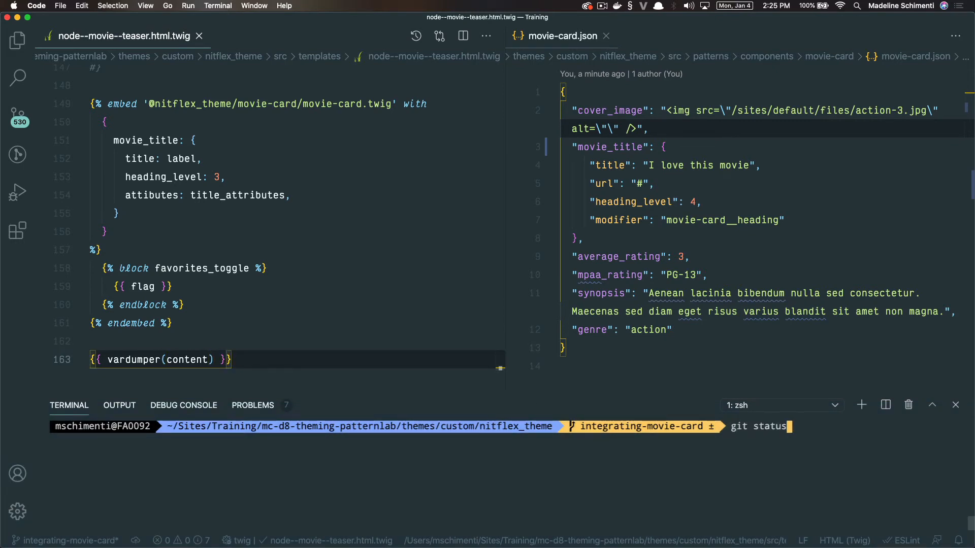
type("npm run watch")
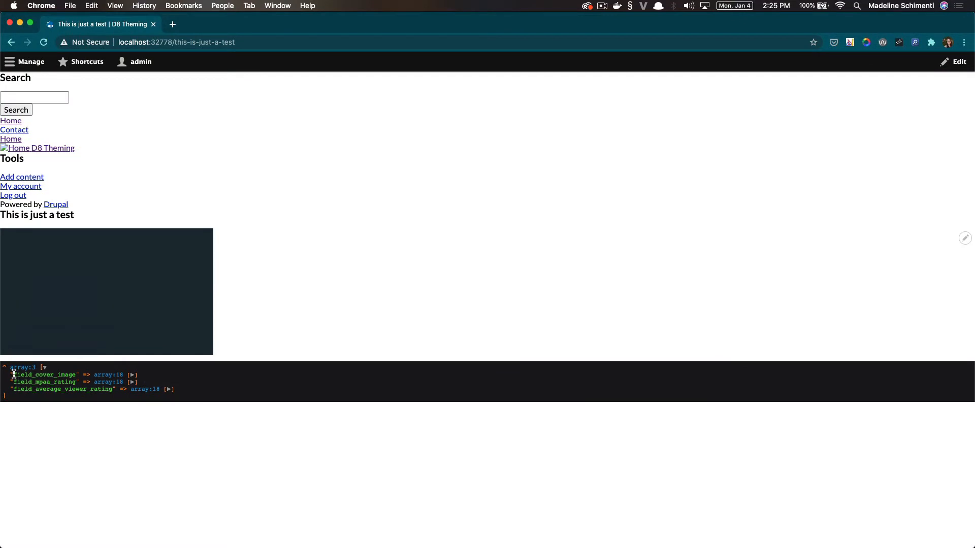
Expand the field_cover_image dump entry in Chrome, then return to the editor
left_click(132, 375)
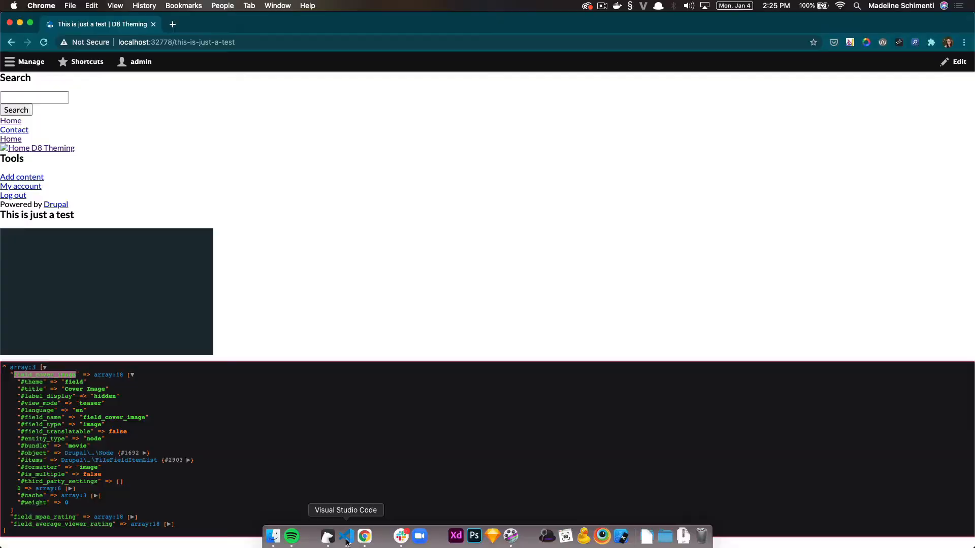
left_click(346, 536)
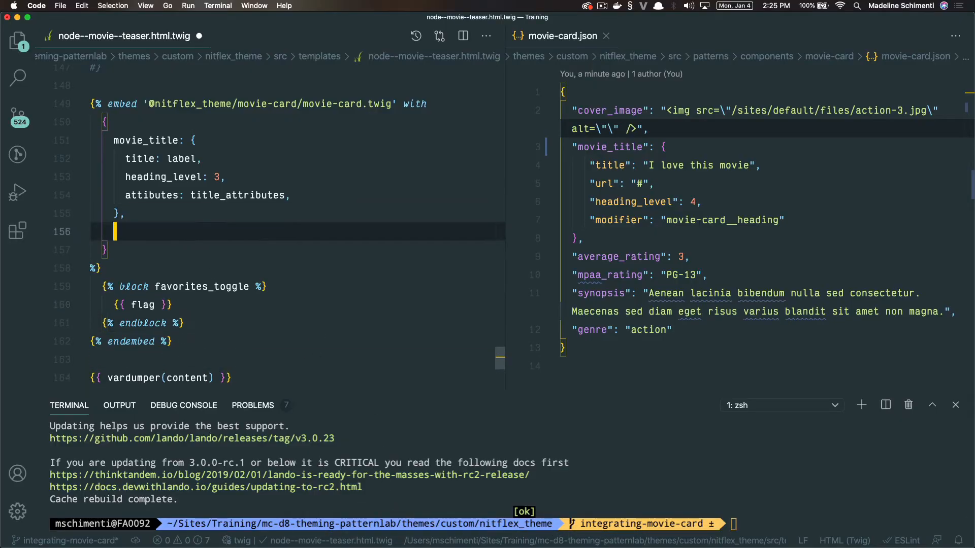
Map cover_image to content.field_cover_image in the embed's with block
type("cover_image")
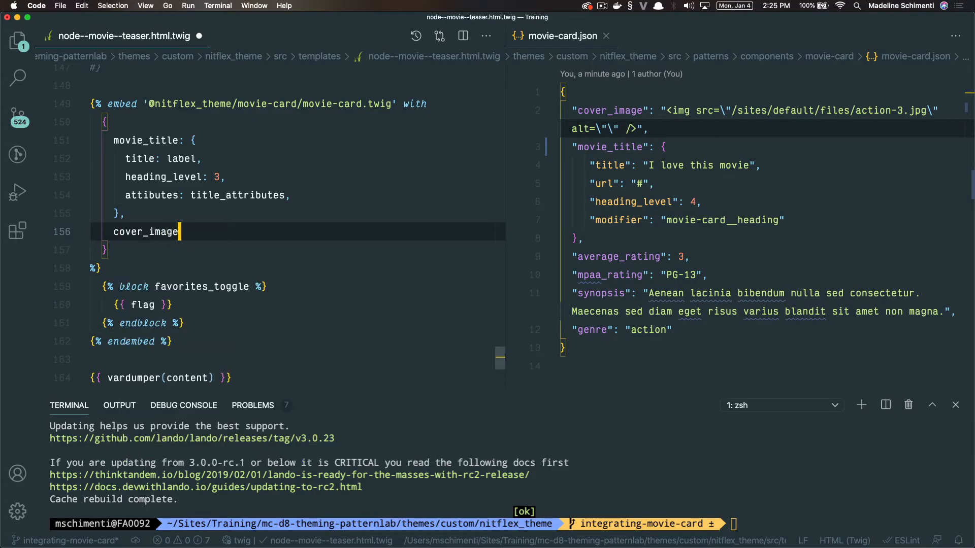
type(": conten")
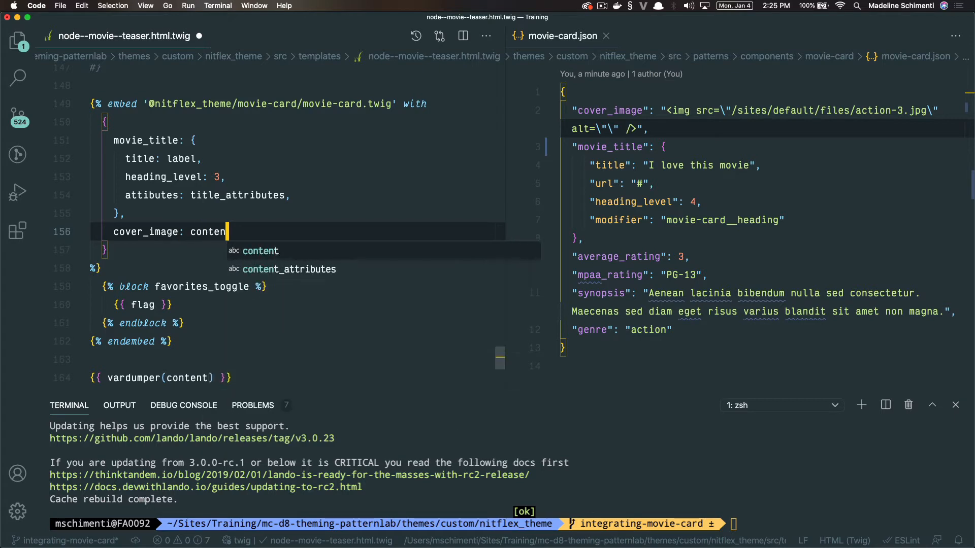
type(".field_cover_image")
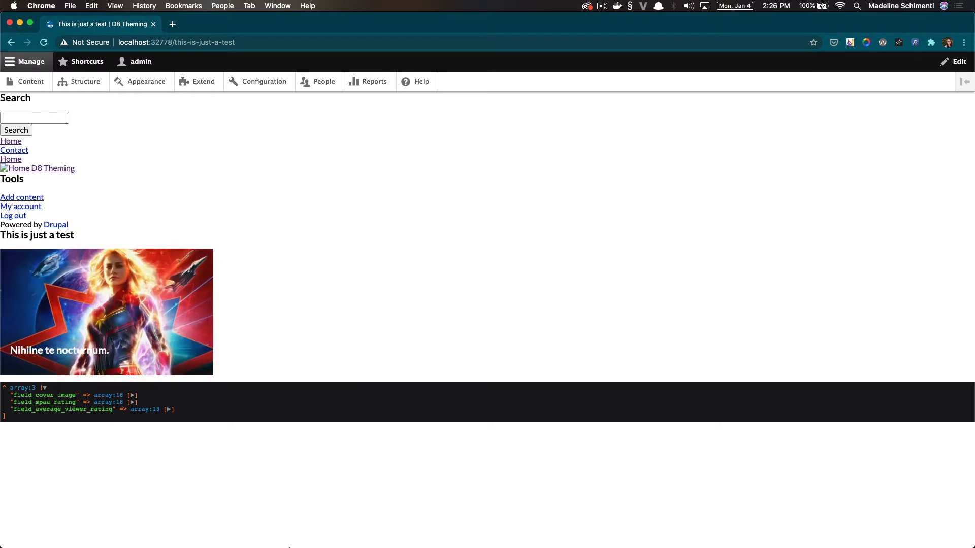
Review the rendered movie card in Chrome and switch back to the editor
double_click(44, 402)
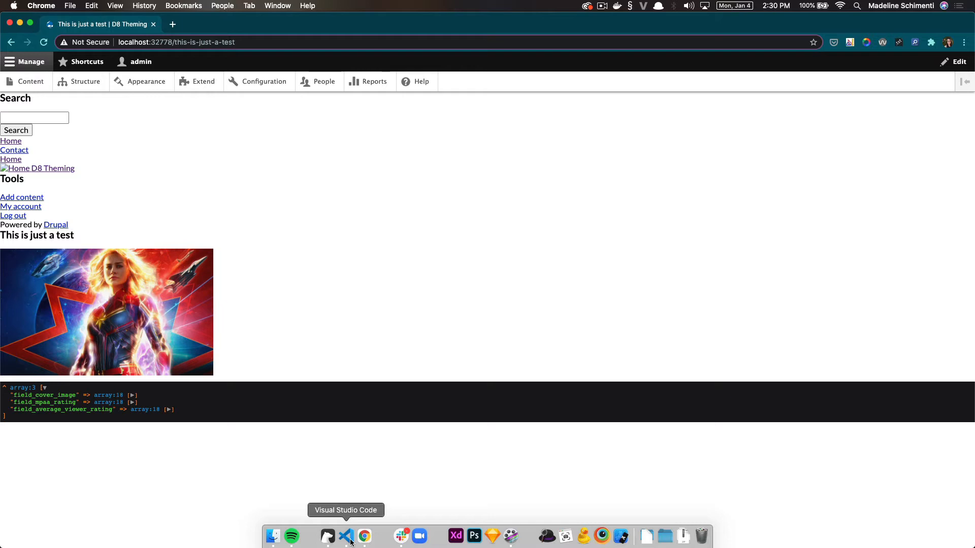
left_click(345, 537)
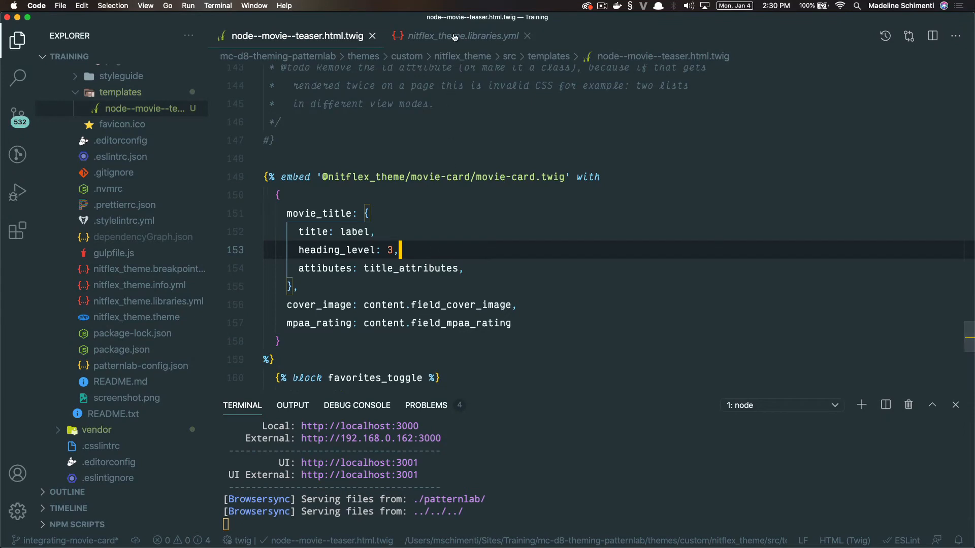
Add average_rating: content.field_average_viewer_rating to the movie card embed
left_click(458, 36)
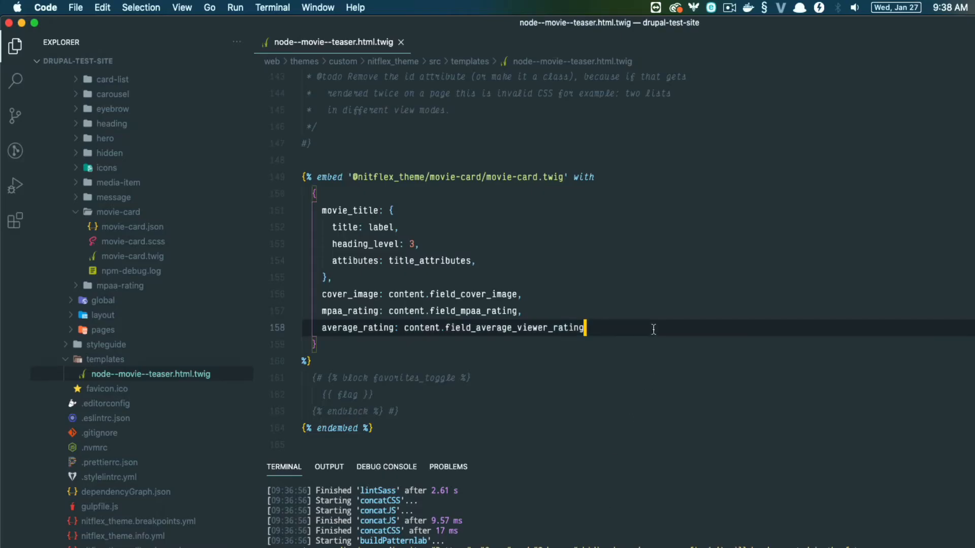
Append the |field_value filter to the average_rating mapping
type("|field_")
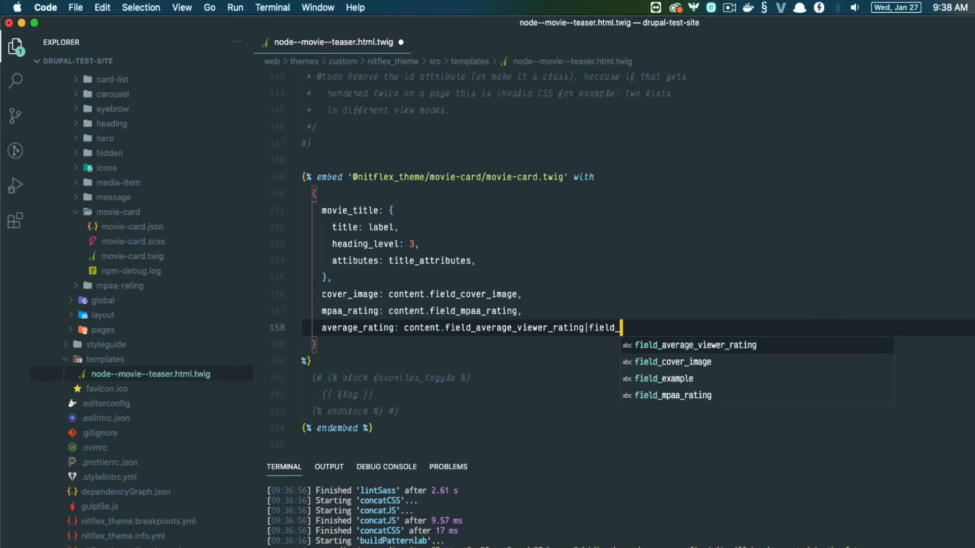
type("value,")
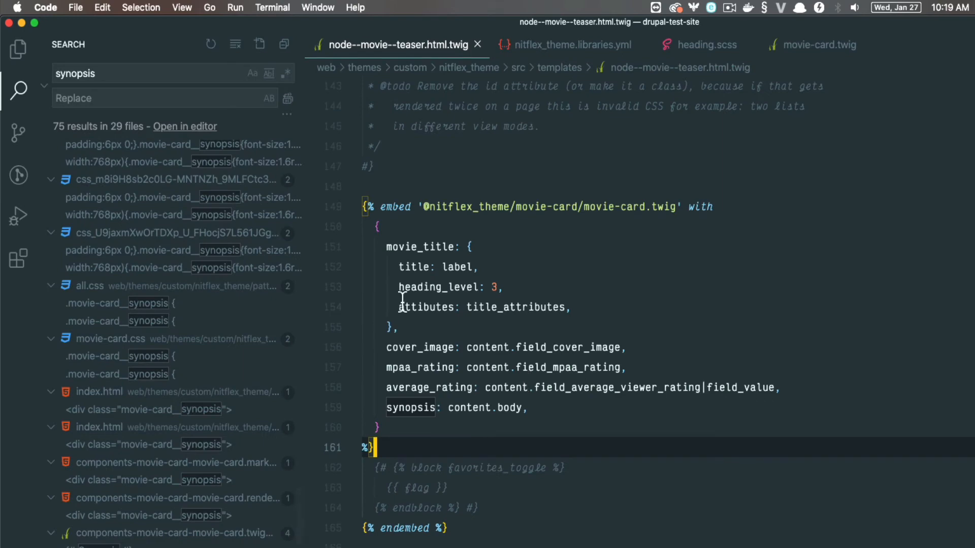
Set a separate movie_title variable with url and heading level '4' and pass it to the embed
left_click(19, 89)
type("m")
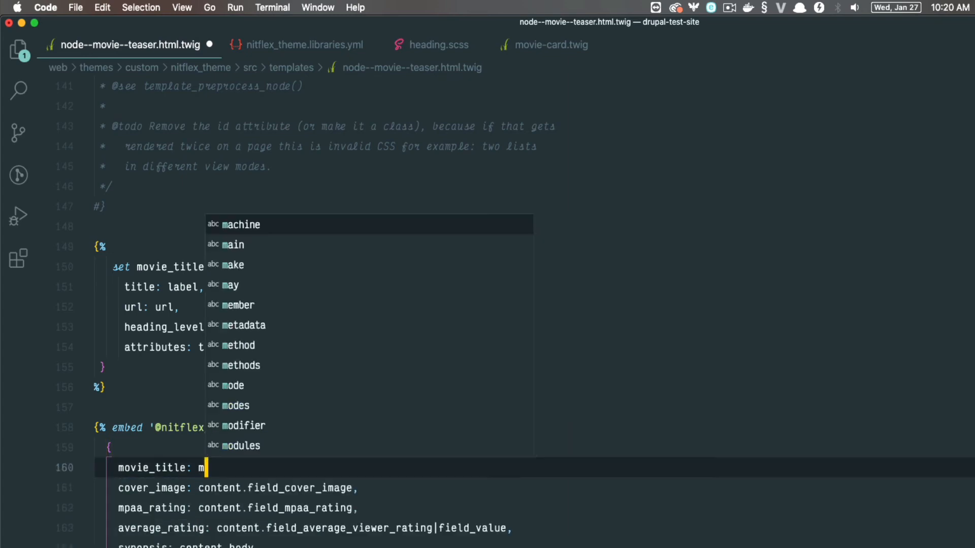
type("ovie_")
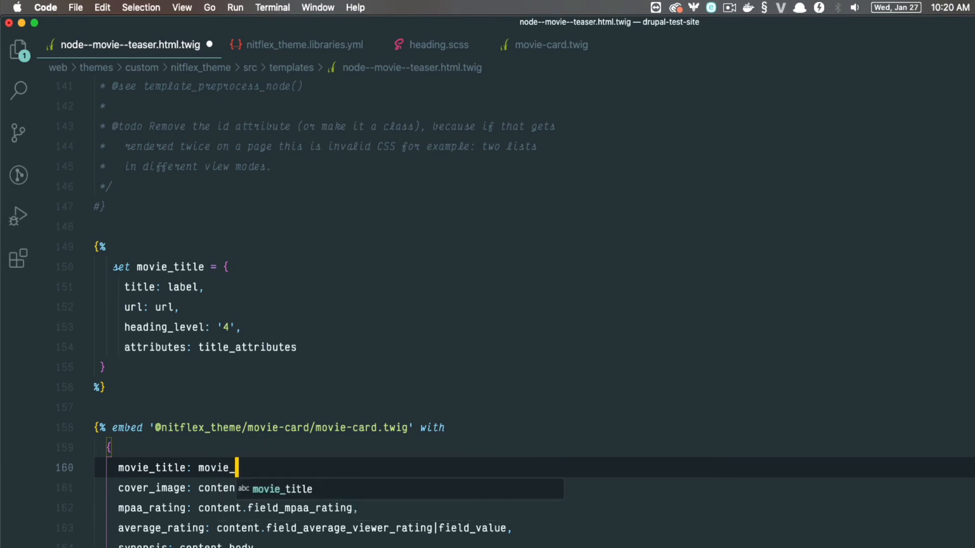
type("title,")
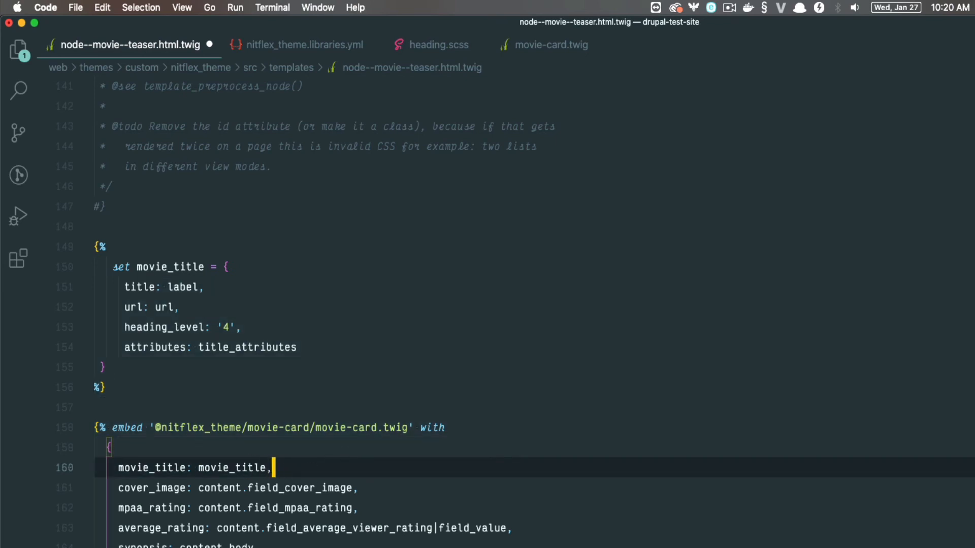
left_click(398, 327)
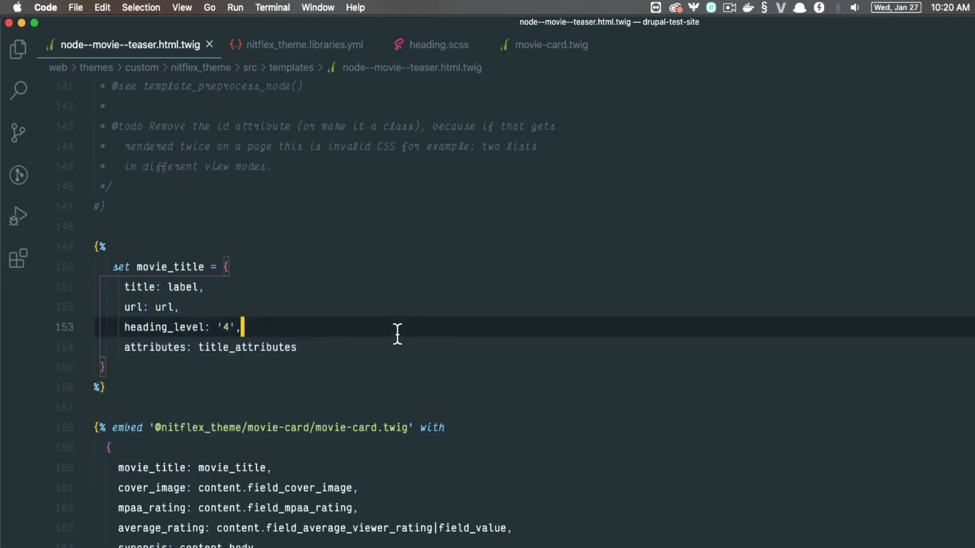
mouse_move(715, 112)
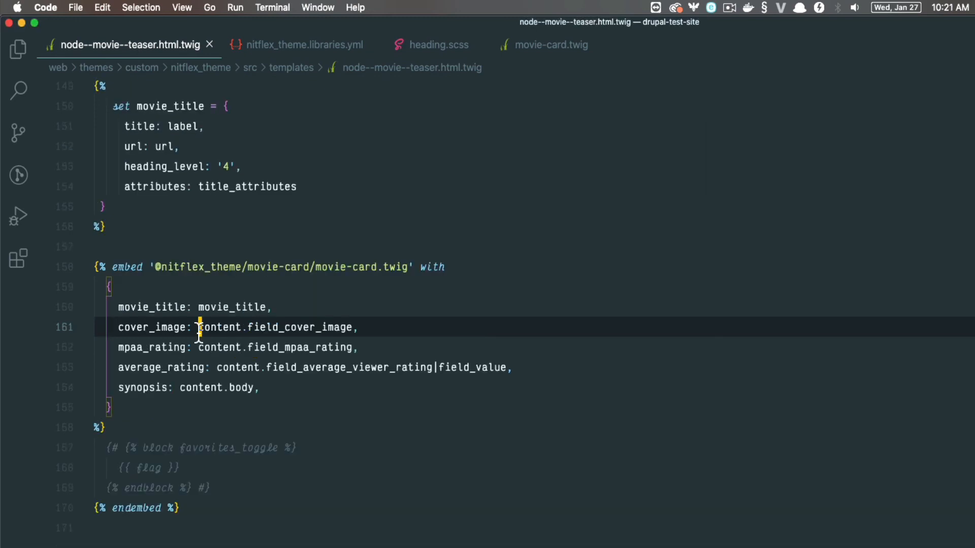
Add the |render|trim is not empty ? check to cover_image, mpaa_rating and synopsis
type("|render|trim is not empty ? content.field_cover_image")
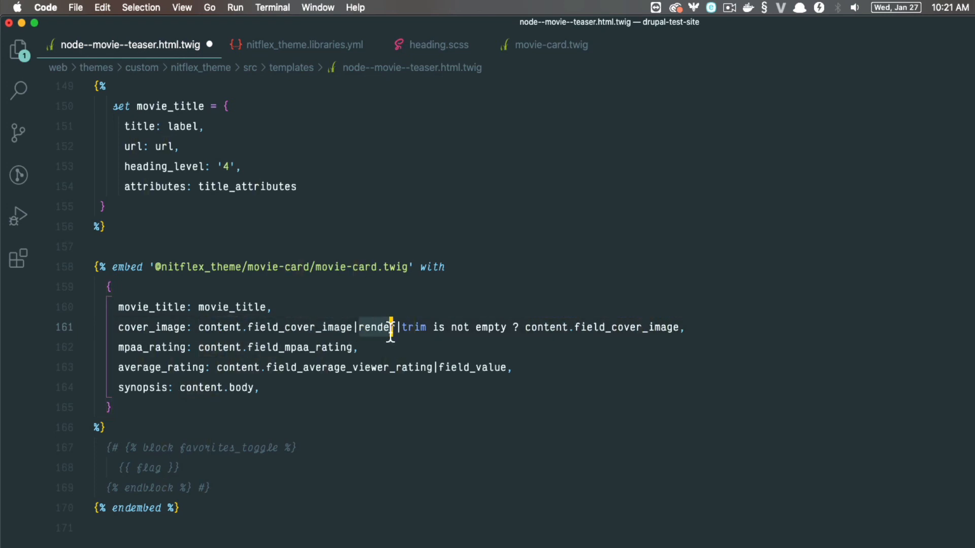
double_click(413, 327)
type("|render|trim is not empty ? content.field_mpaa_rating")
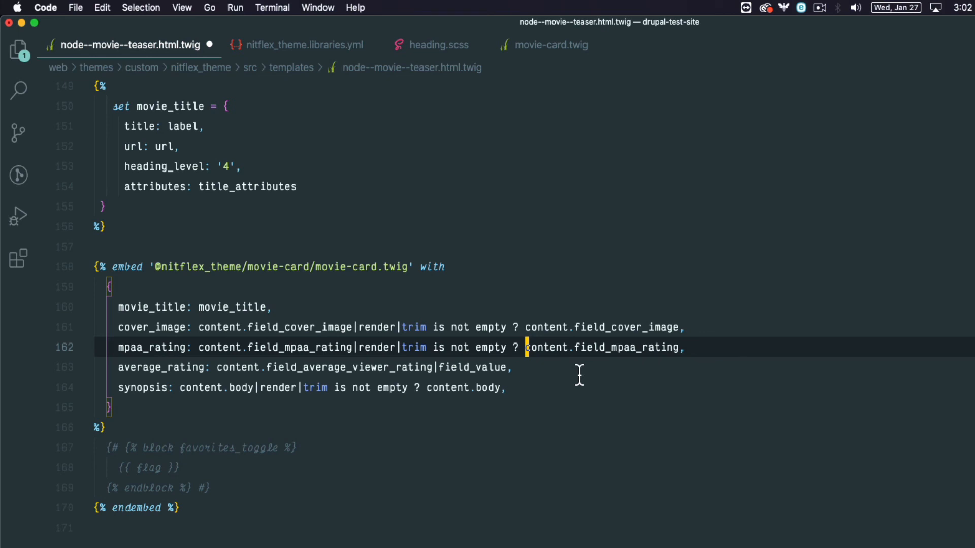
mouse_move(234, 486)
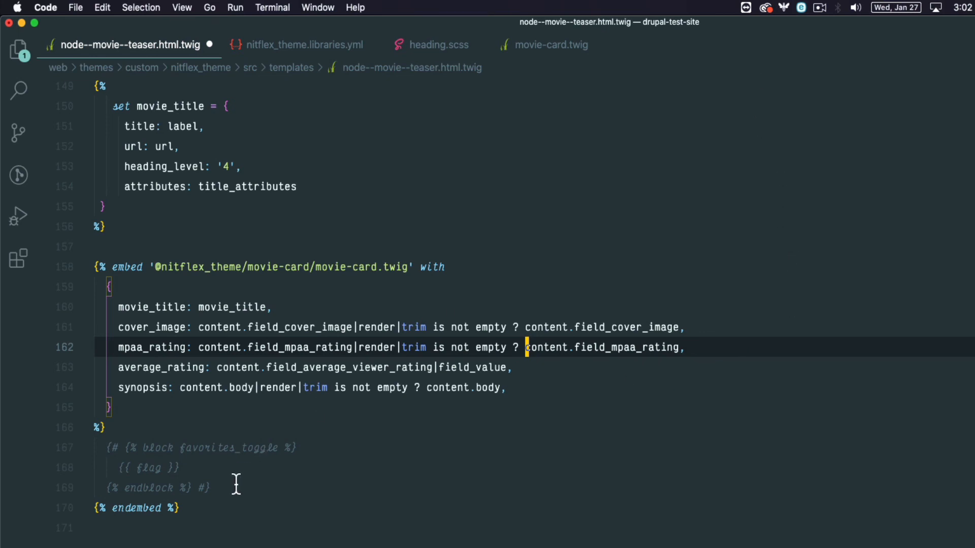